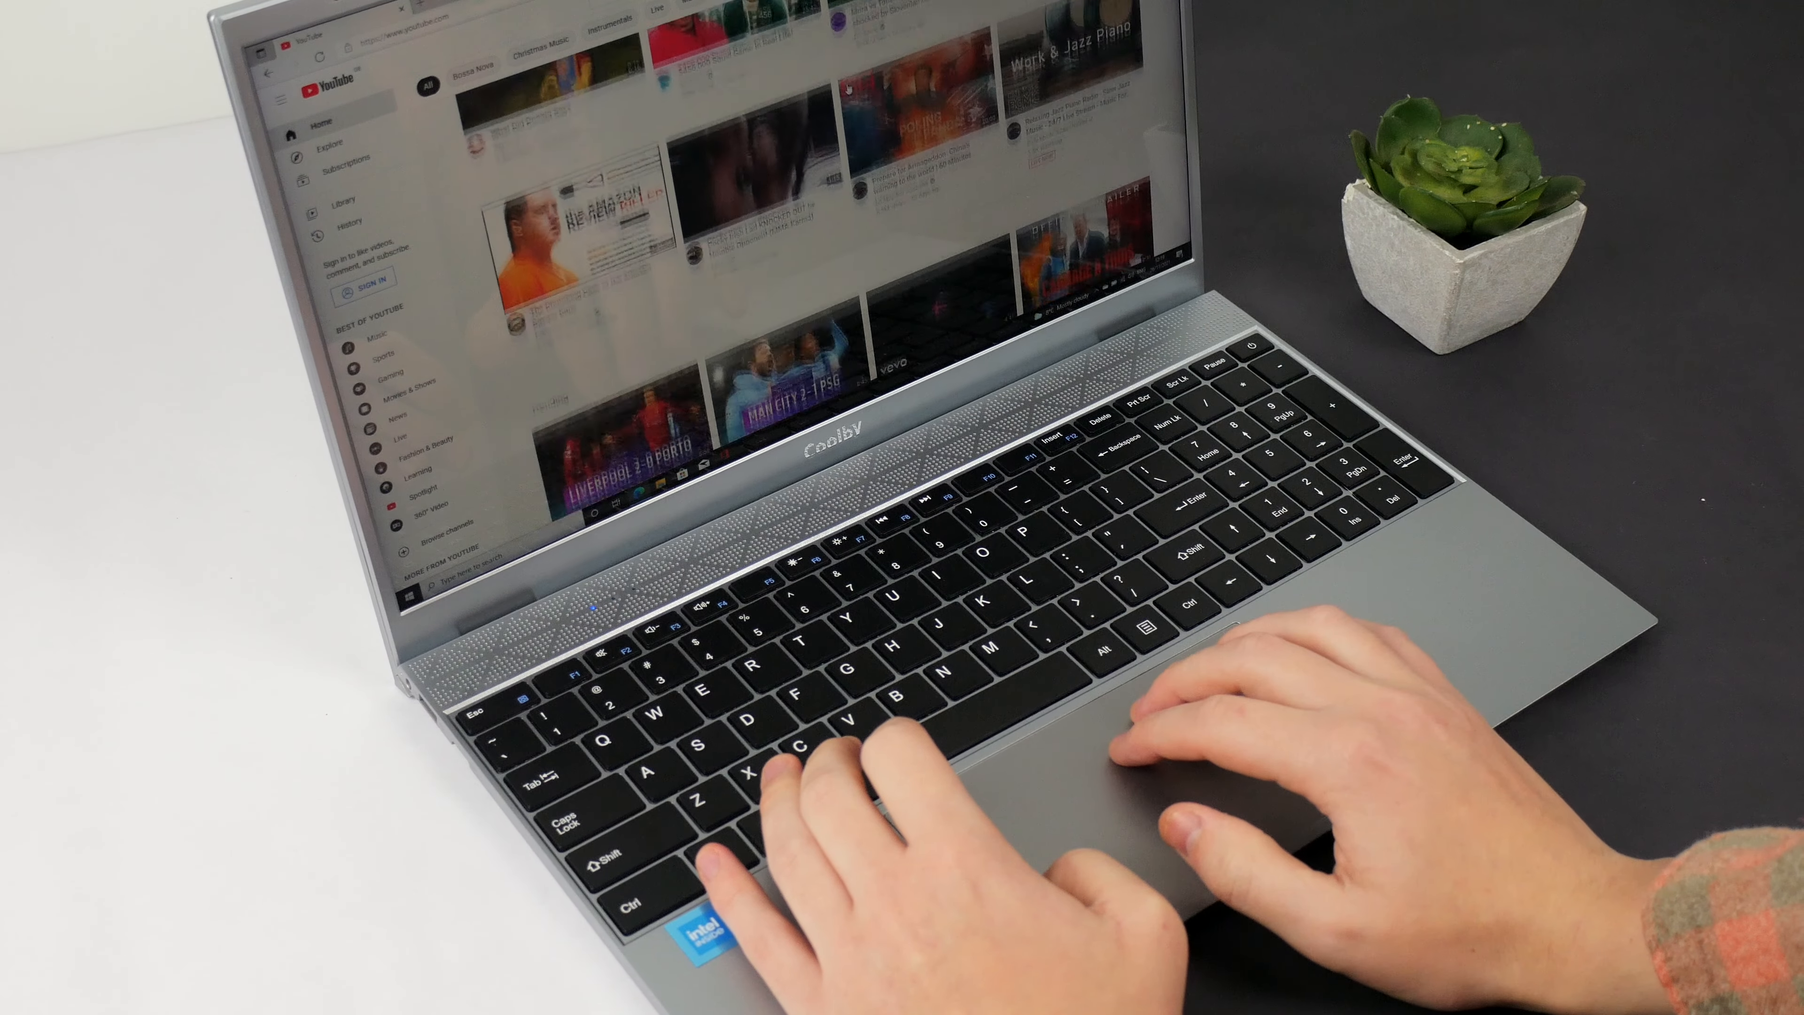
pyautogui.scroll(-3)
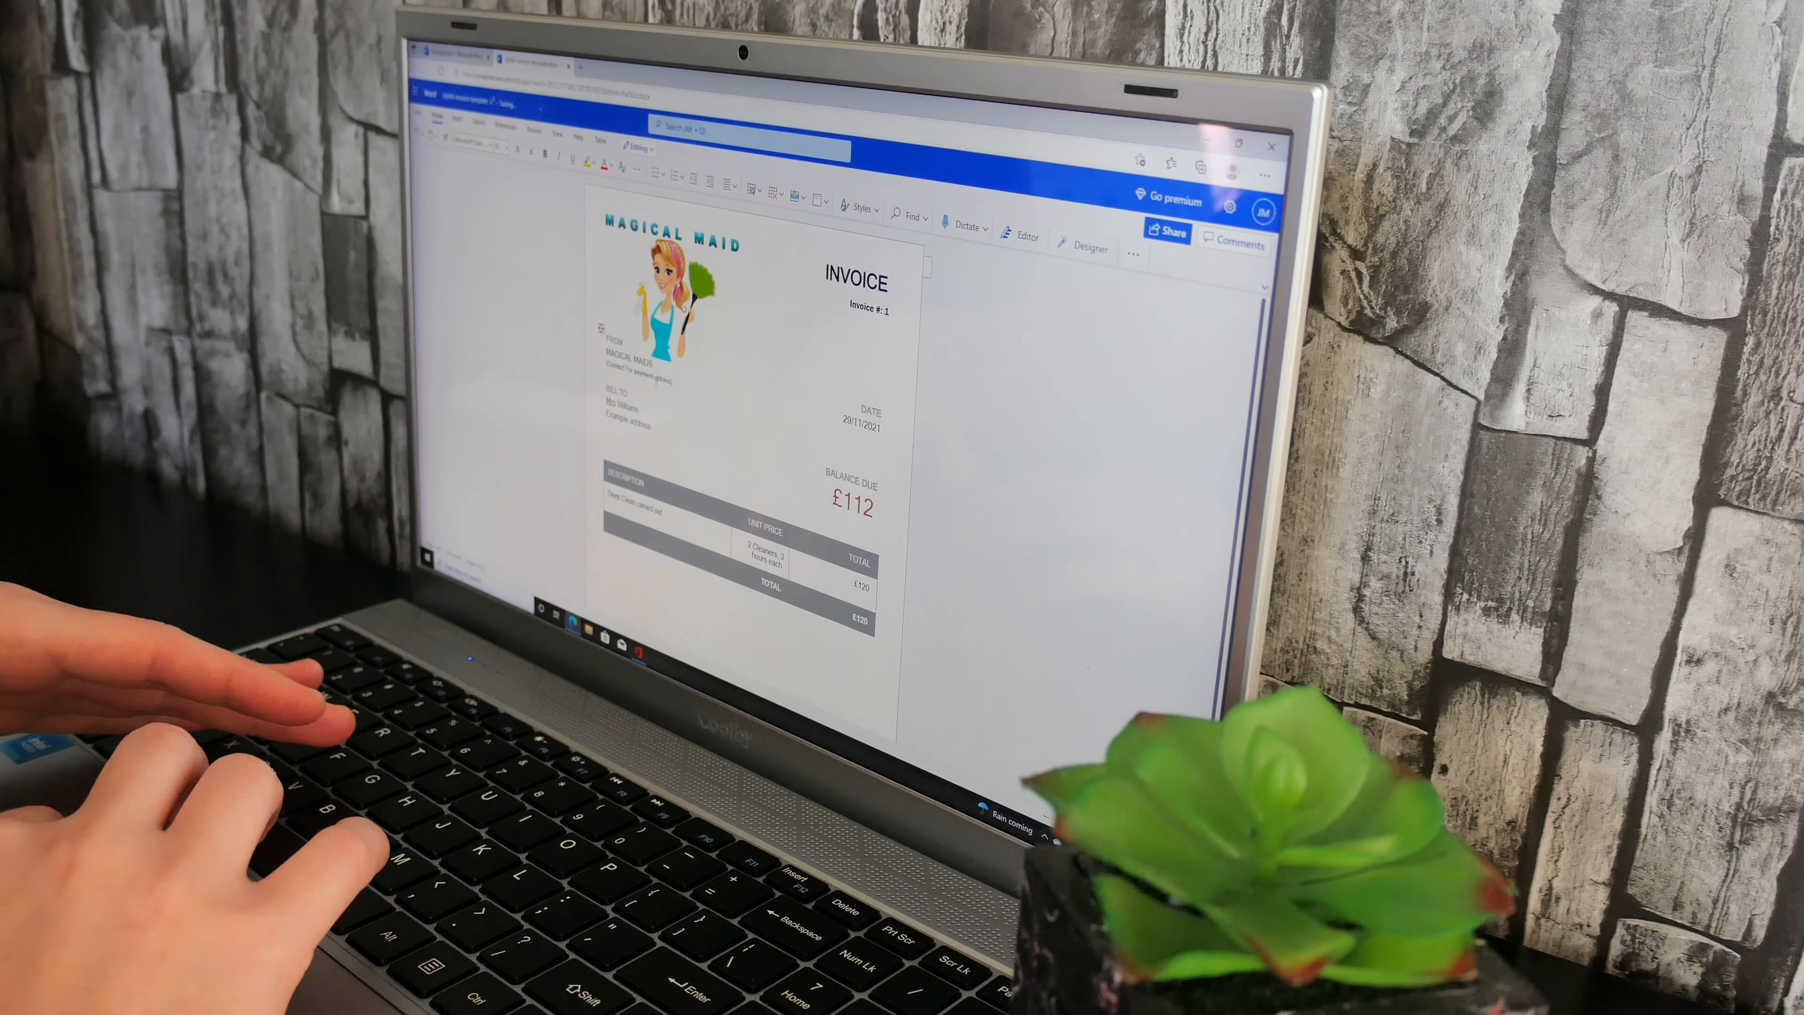
pyautogui.scroll(-3)
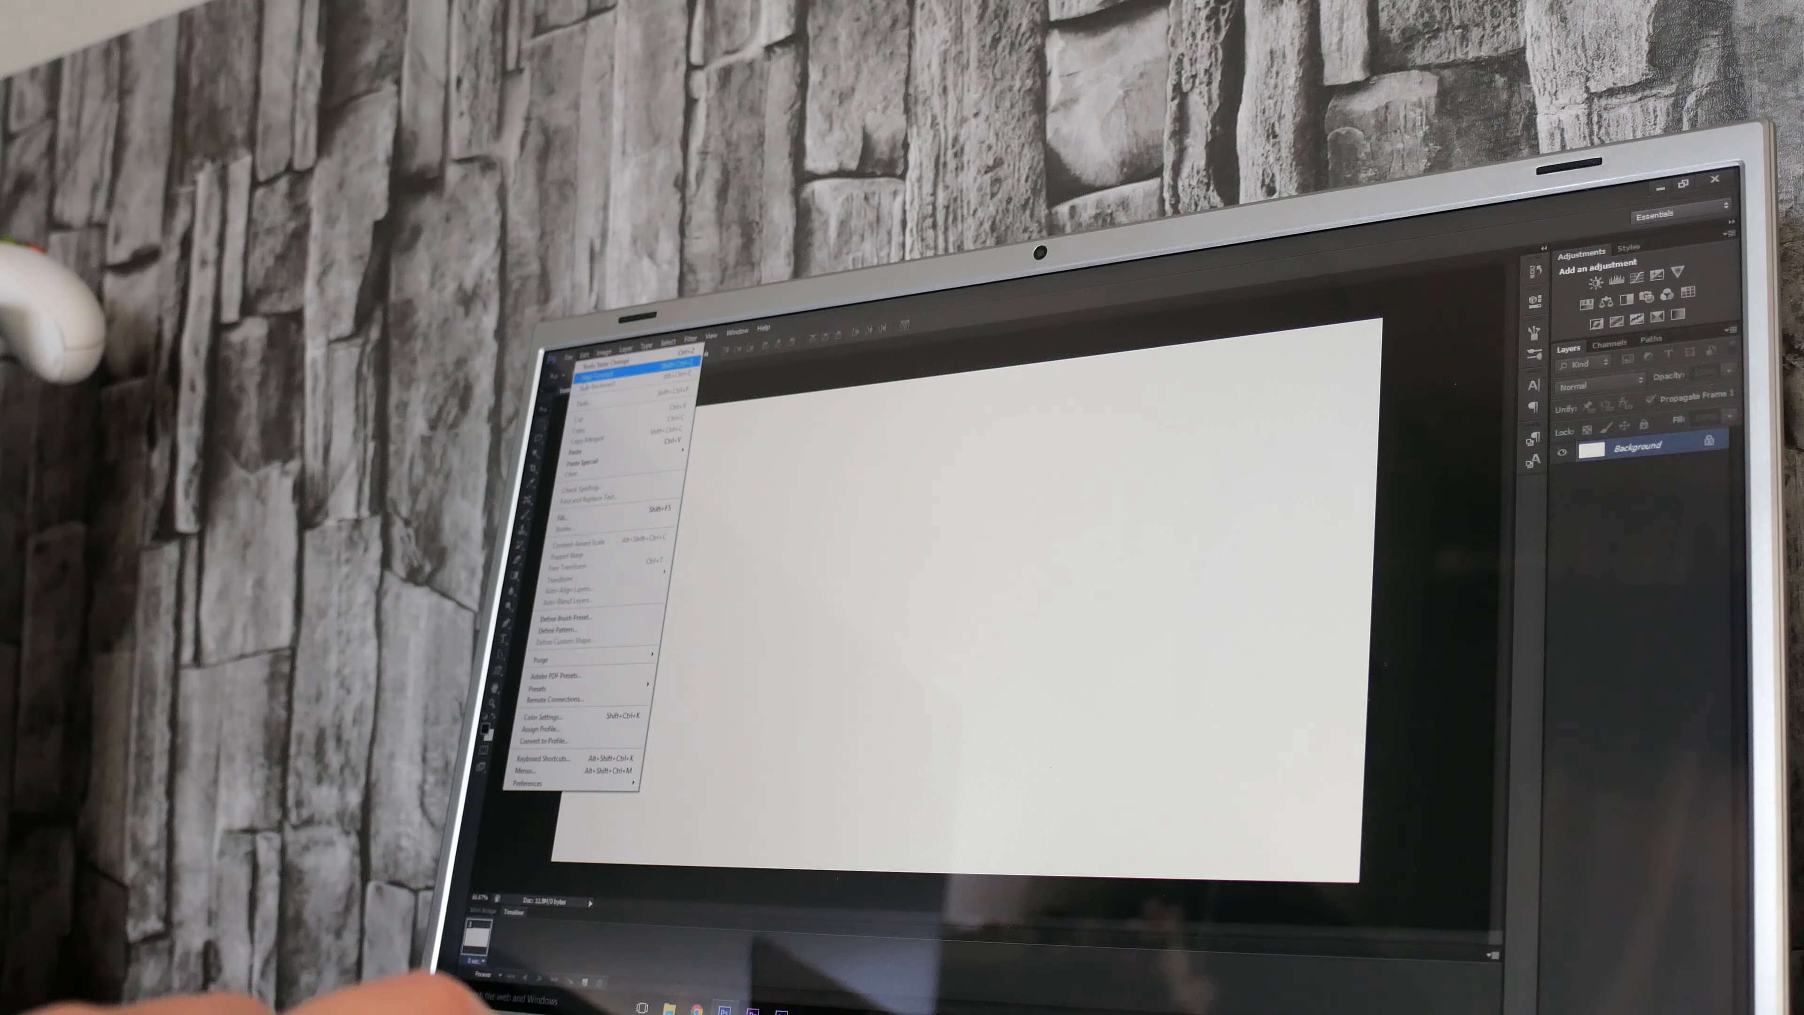
pyautogui.click(575, 564)
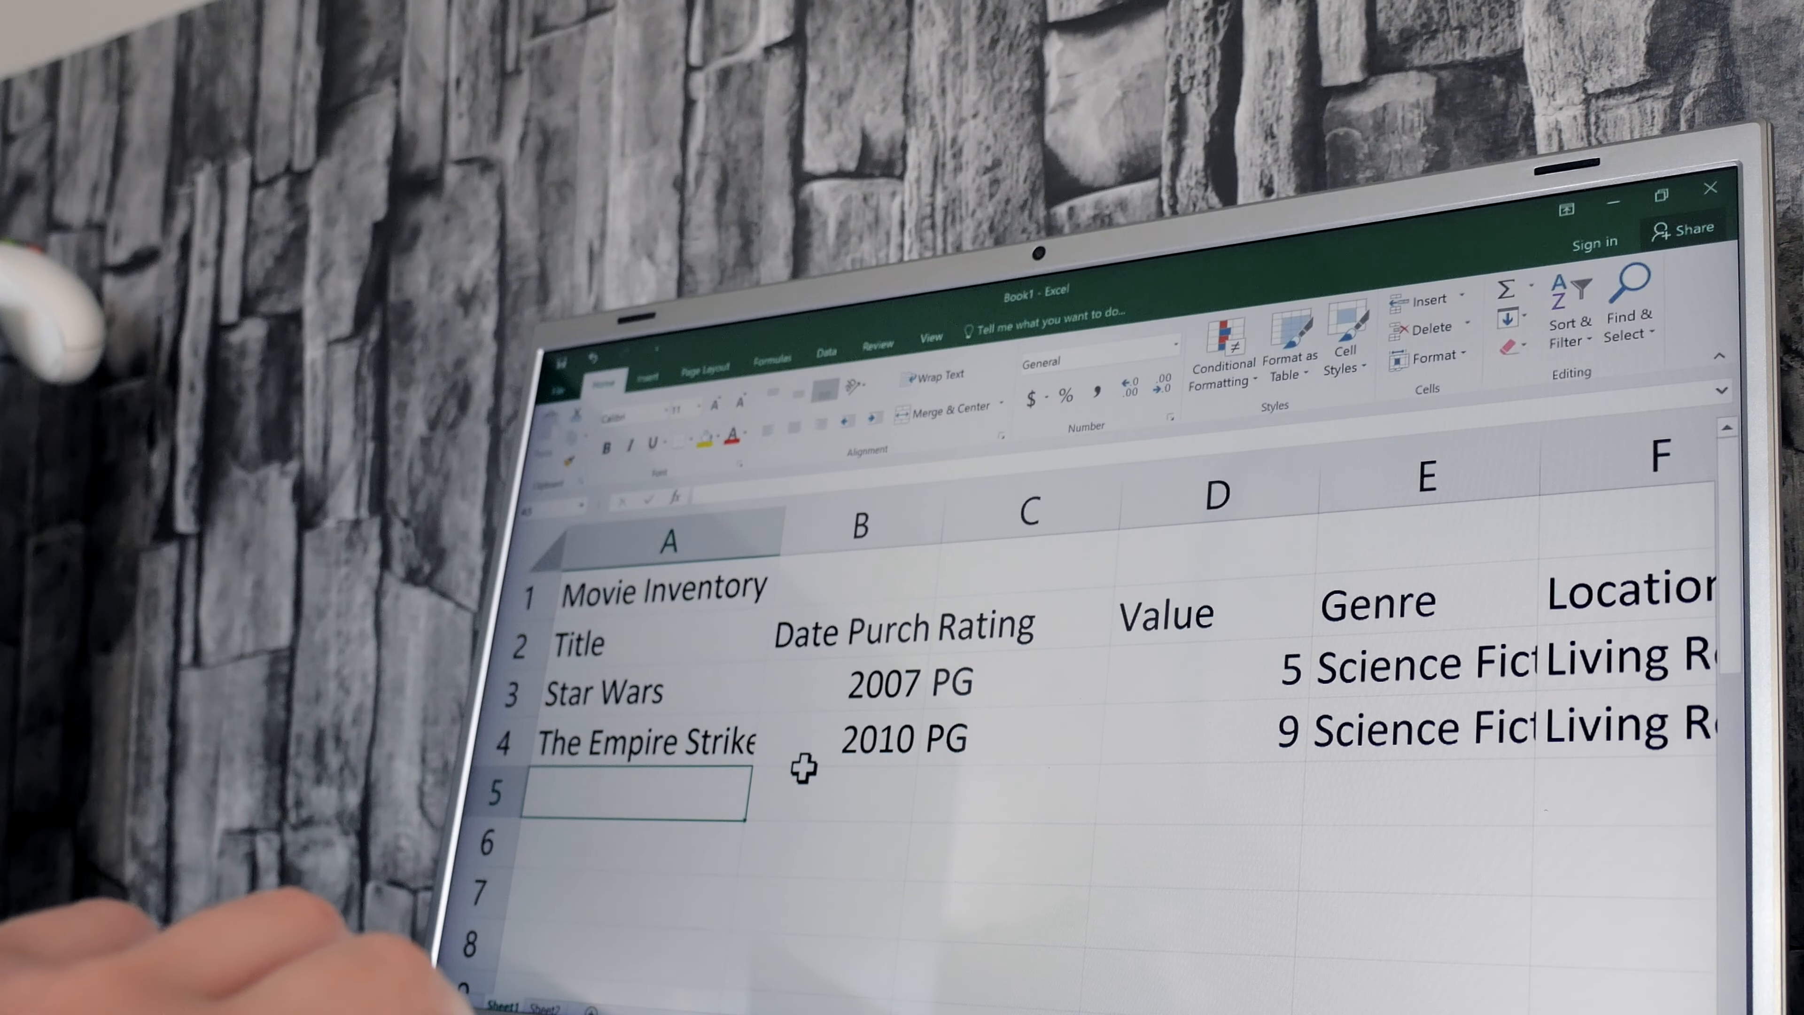
pyautogui.moveTo(829, 731)
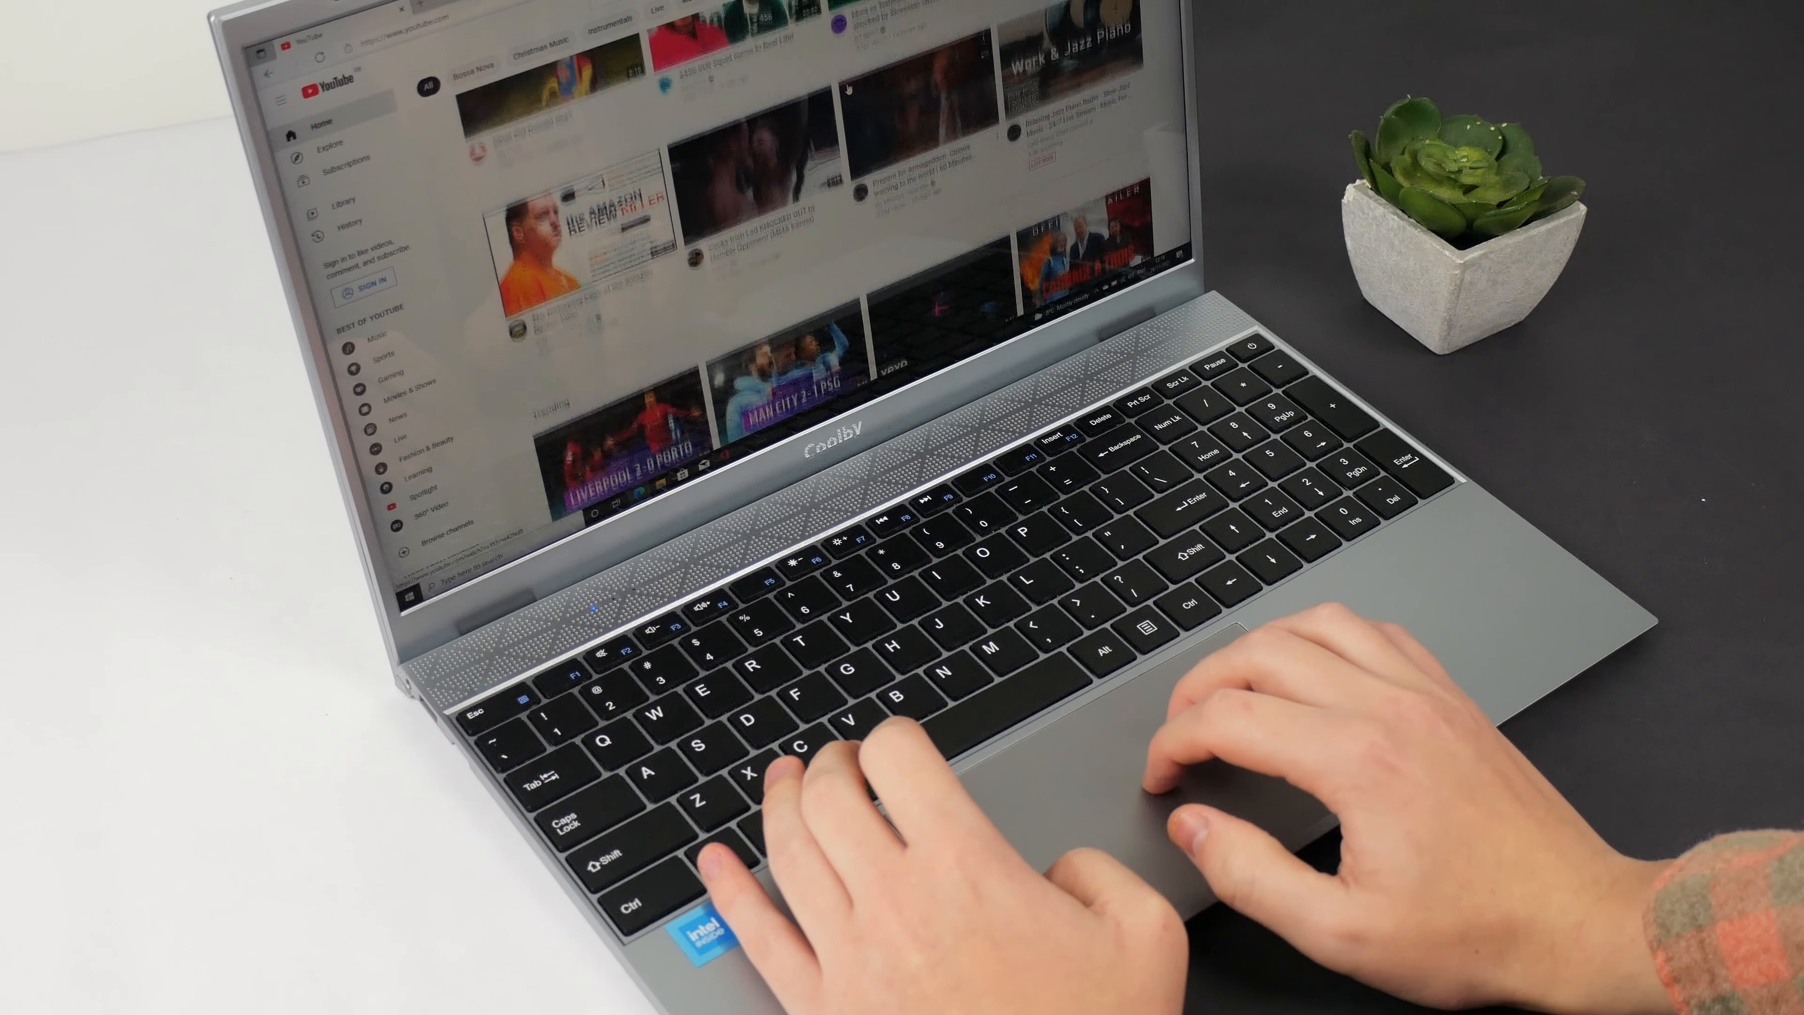
pyautogui.scroll(-3)
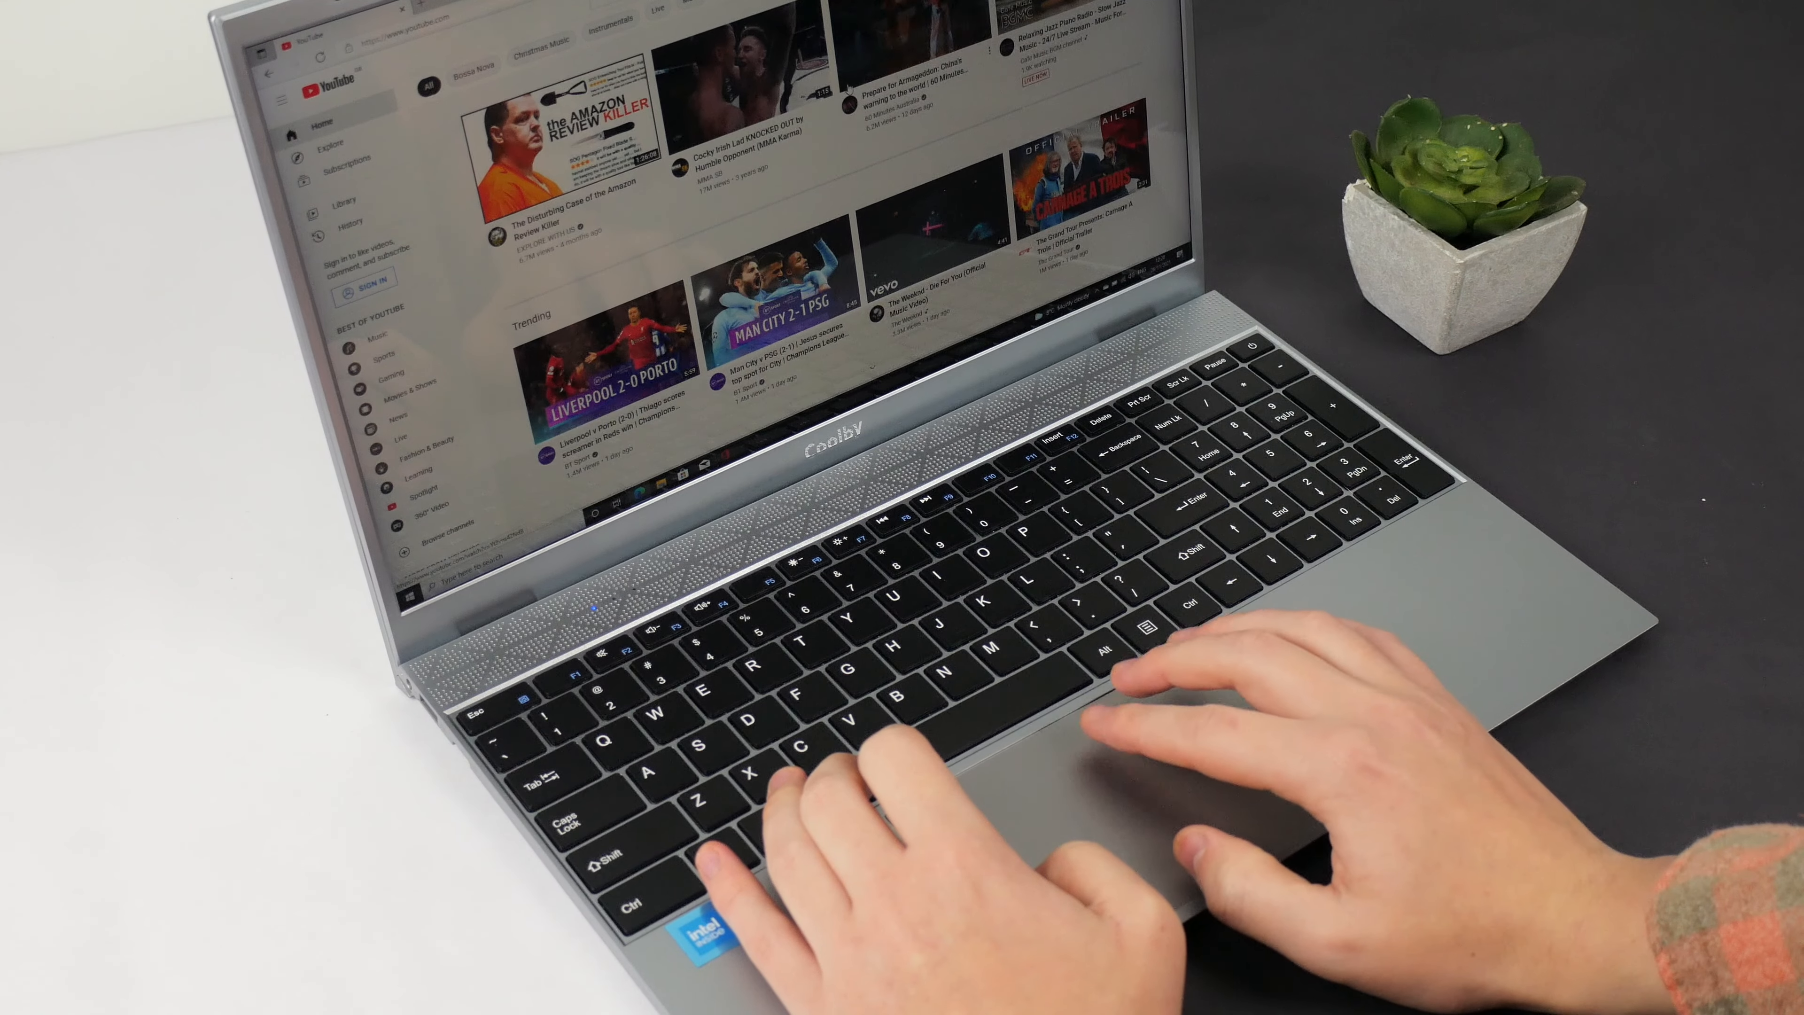
pyautogui.scroll(-3)
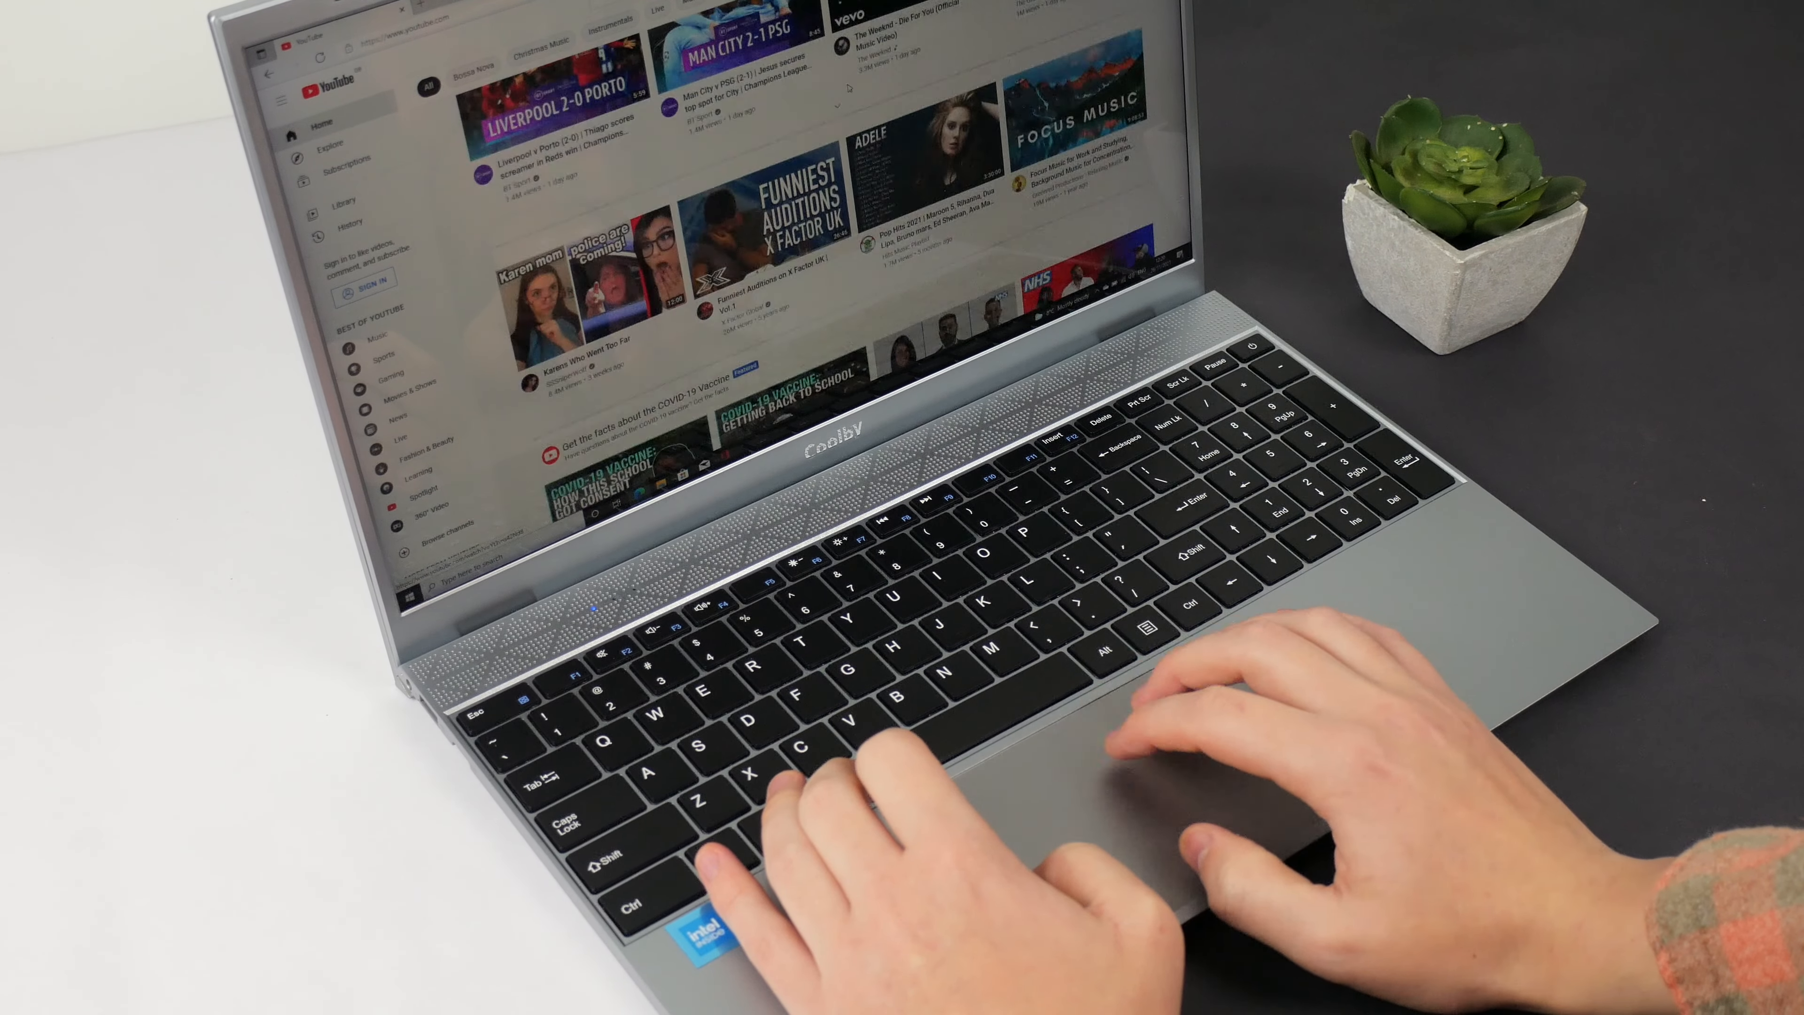